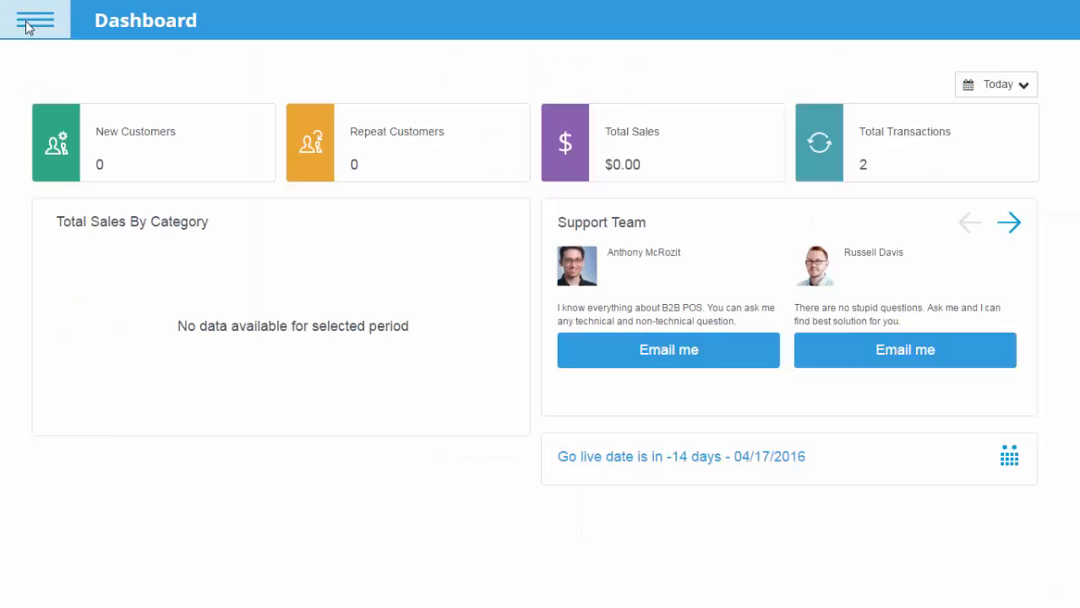
# Show the Products list sorted by ID, highest first
pyautogui.click(35, 20)
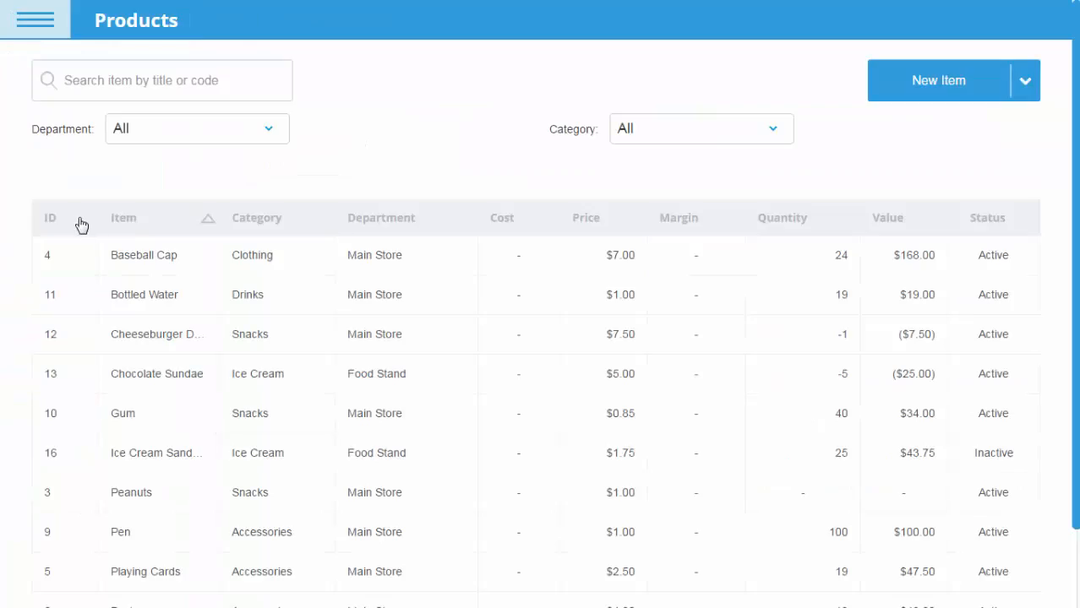
pyautogui.click(51, 218)
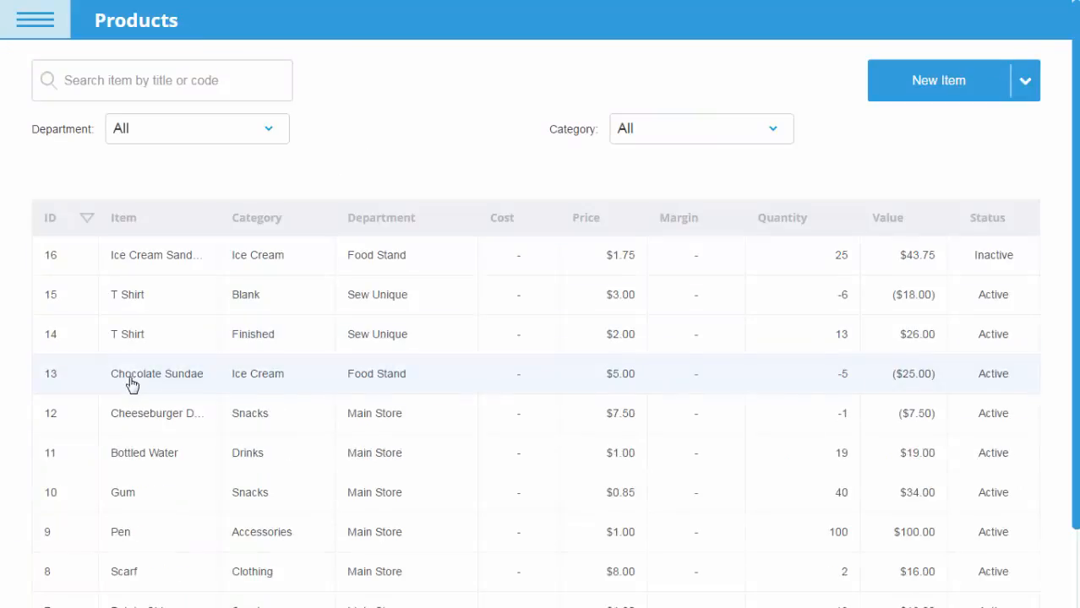
# Edit Chocolate Sundae's Sales Price in its Pricing details
pyautogui.click(156, 374)
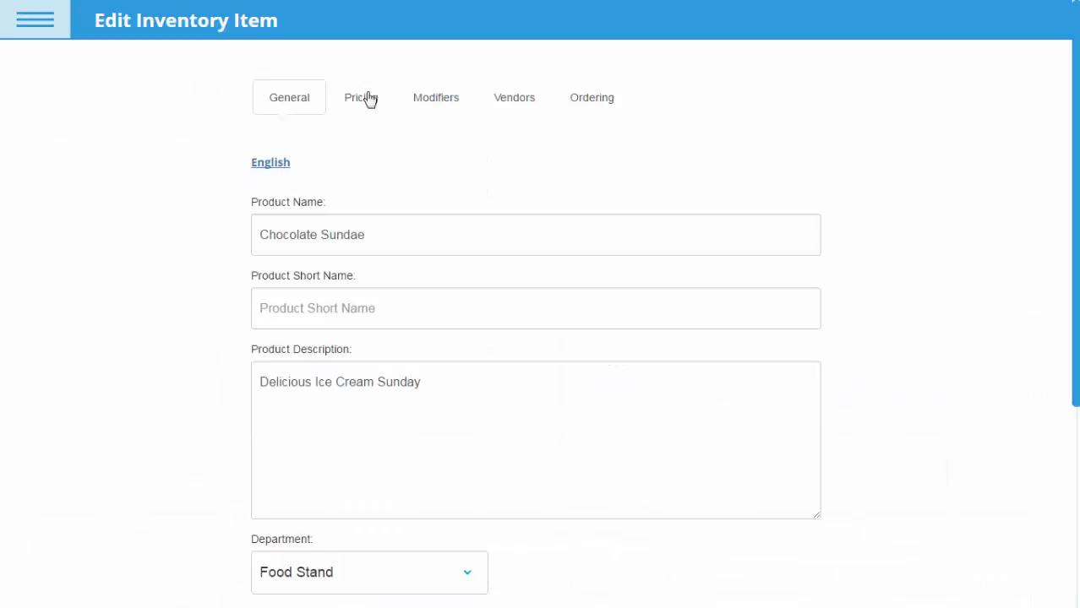
pyautogui.click(361, 97)
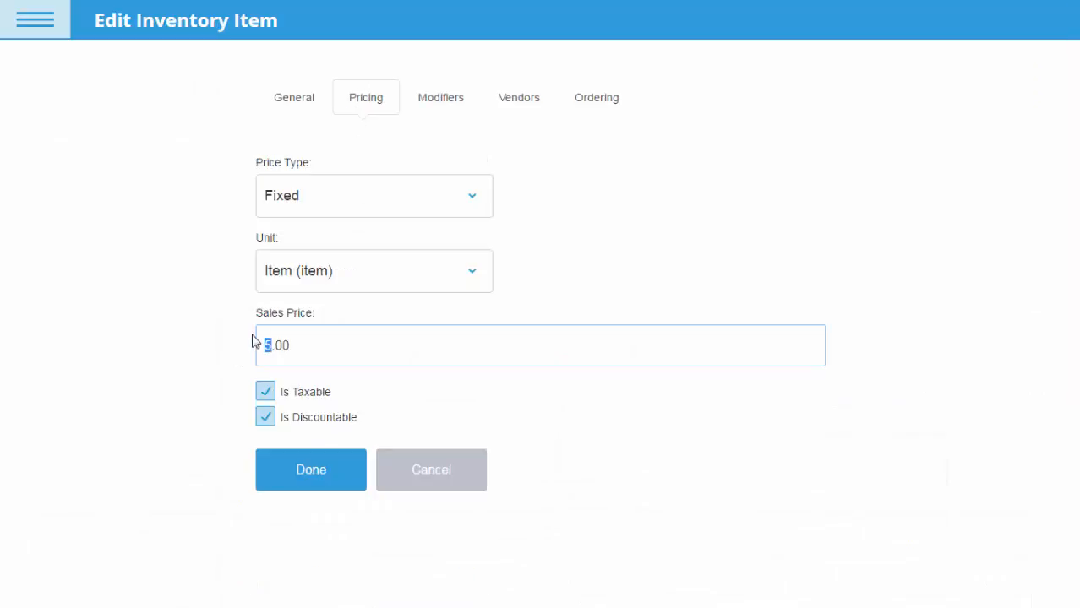
pyautogui.click(311, 470)
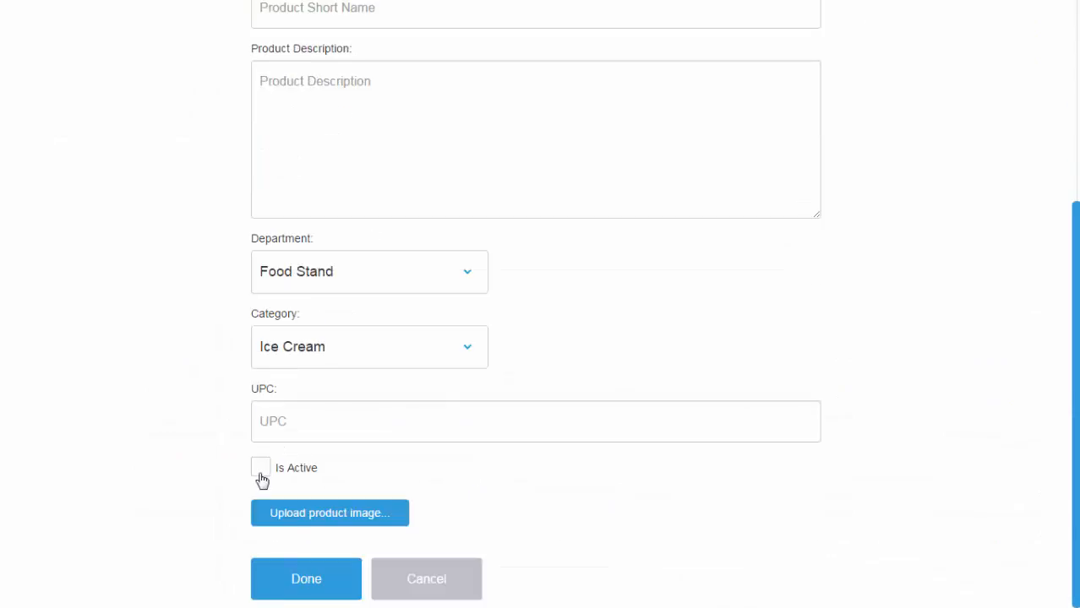
# Mark Ice Cream Sandwich as Is Active and save it with Done
pyautogui.click(260, 466)
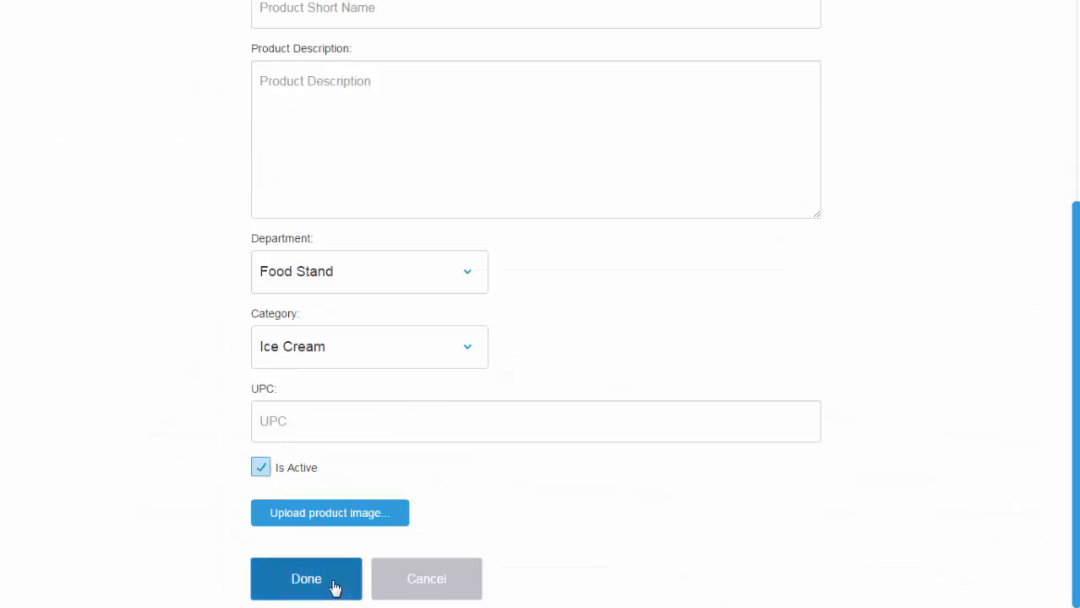
pyautogui.click(306, 578)
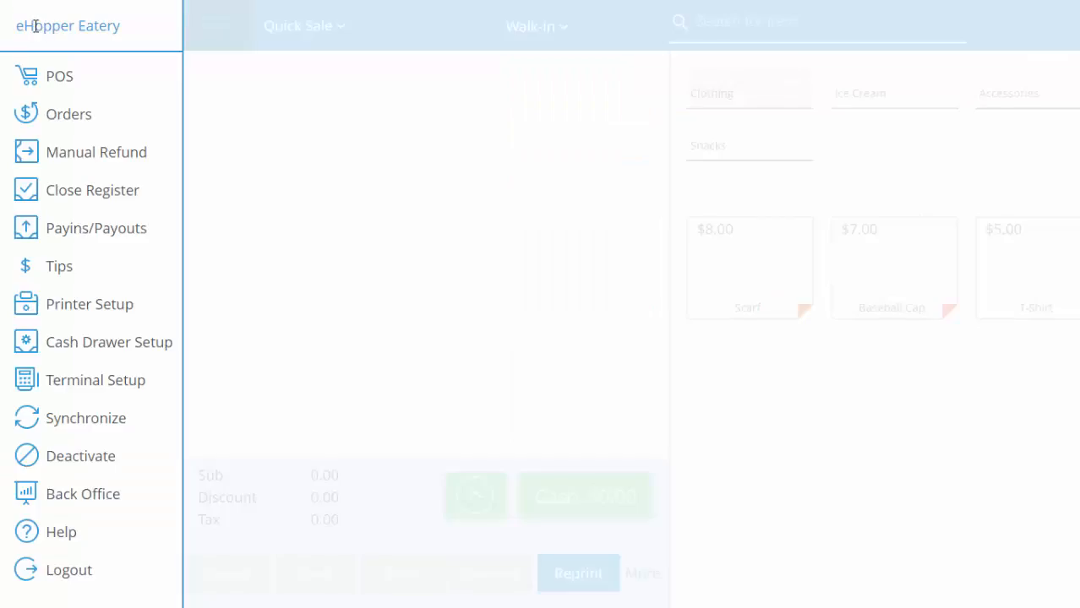
# Synchronize the register with the back office changes
pyautogui.click(85, 417)
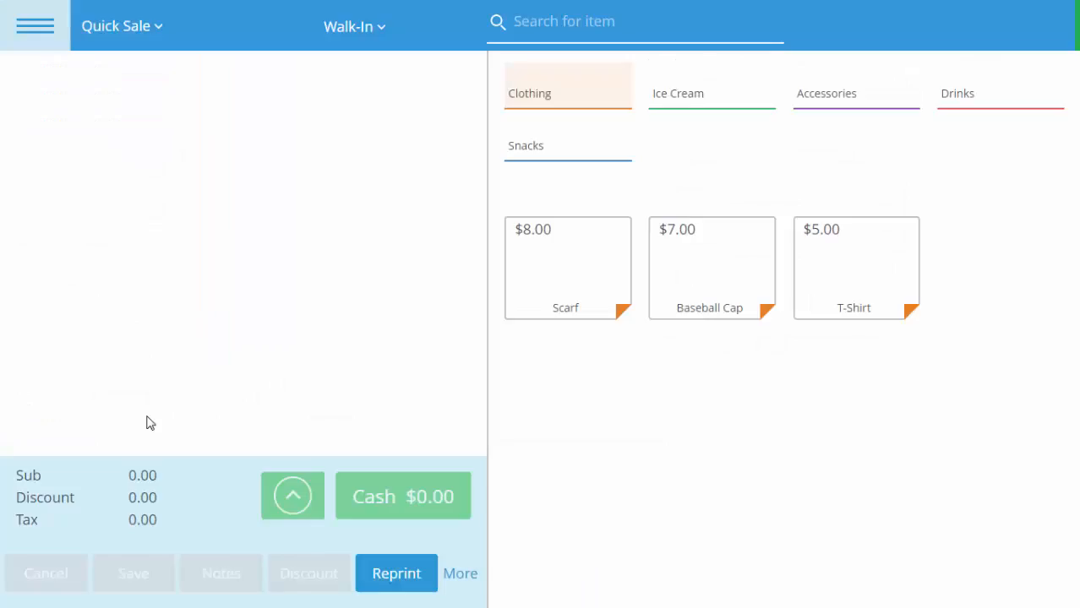
pyautogui.moveTo(158, 414)
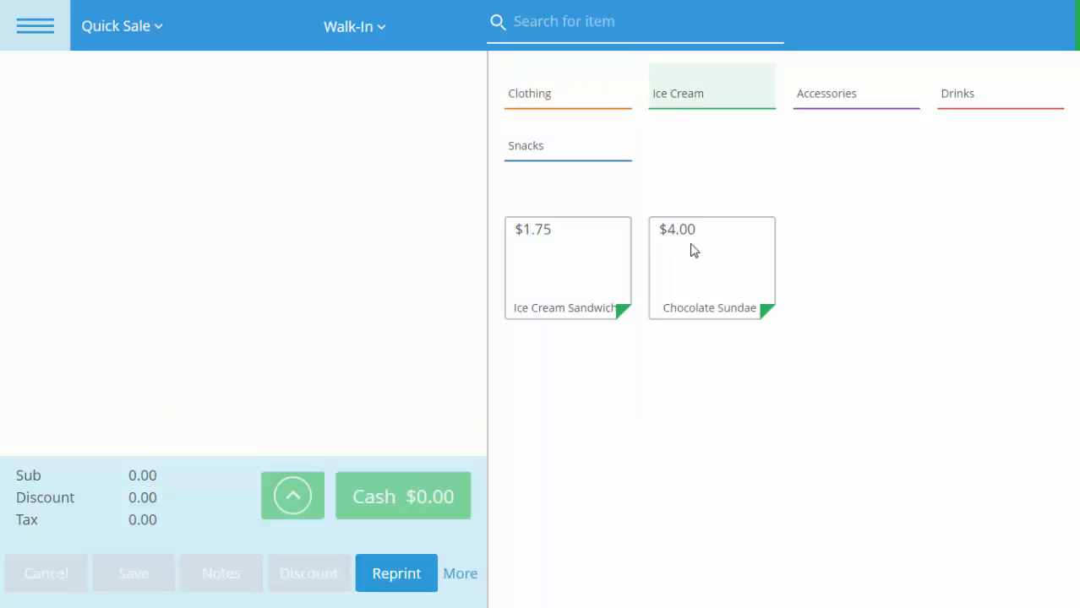
pyautogui.moveTo(601, 253)
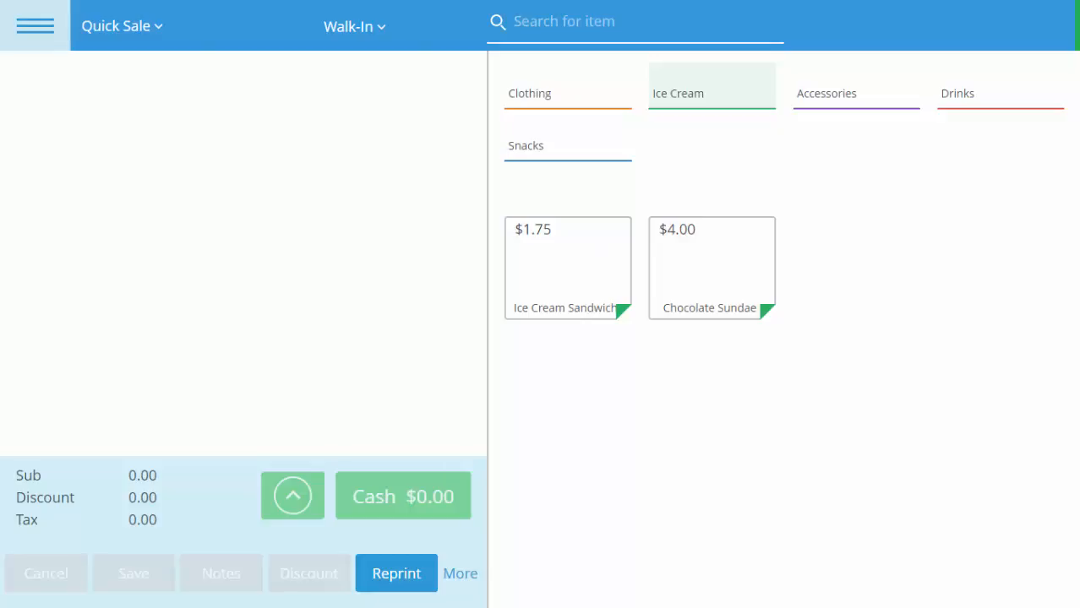
# Bring up the register's navigation menu after checking the Ice Cream prices
pyautogui.click(34, 25)
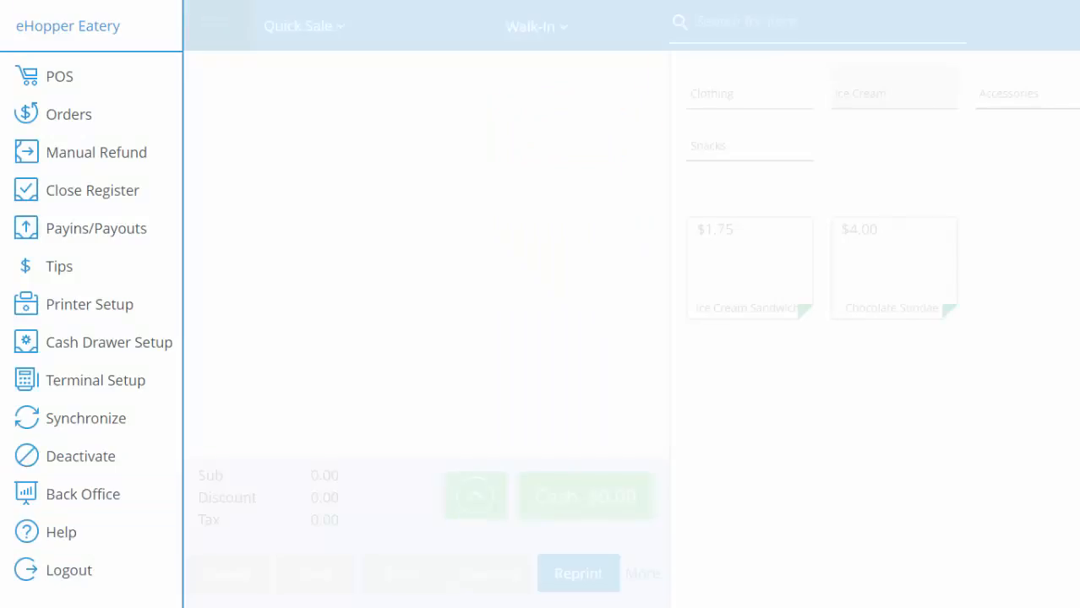